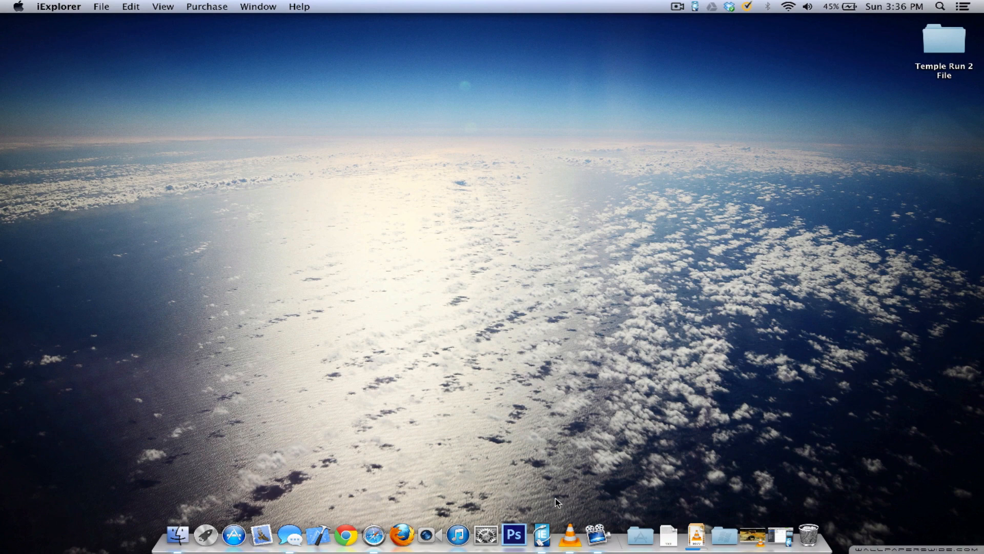
pyautogui.moveTo(541, 533)
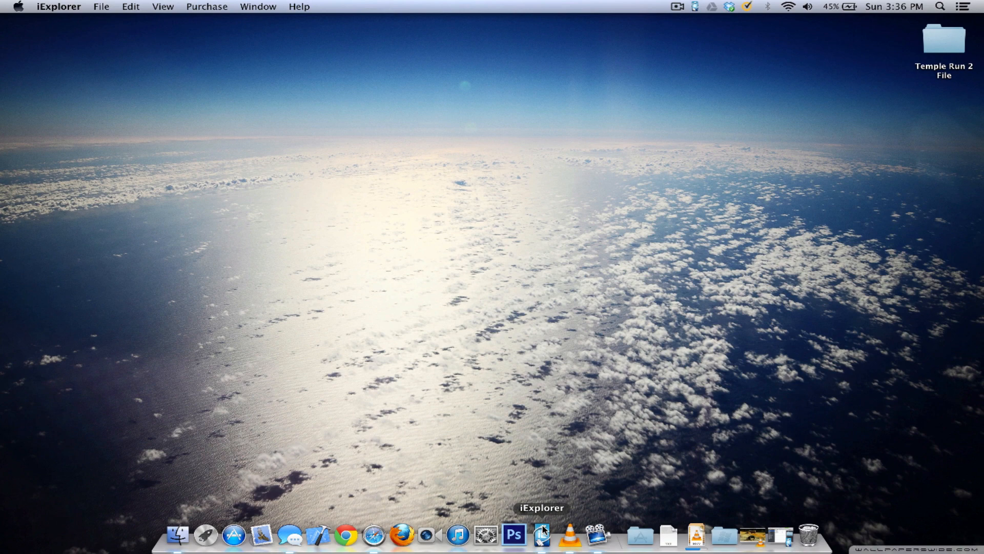
# - Launch iExplorer from the Dock to show the iPhone's Temple Run 2 Documents folder
pyautogui.click(542, 535)
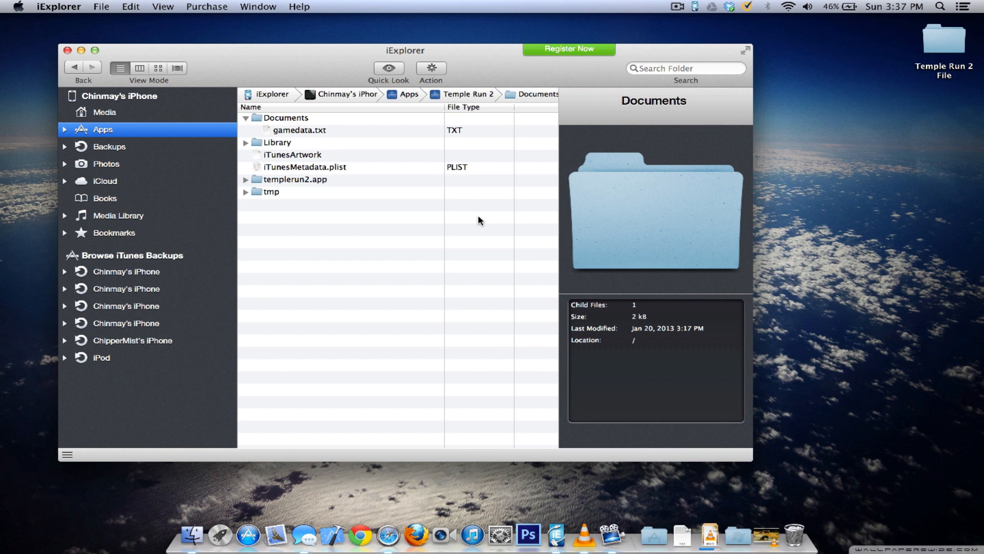
pyautogui.moveTo(482, 224)
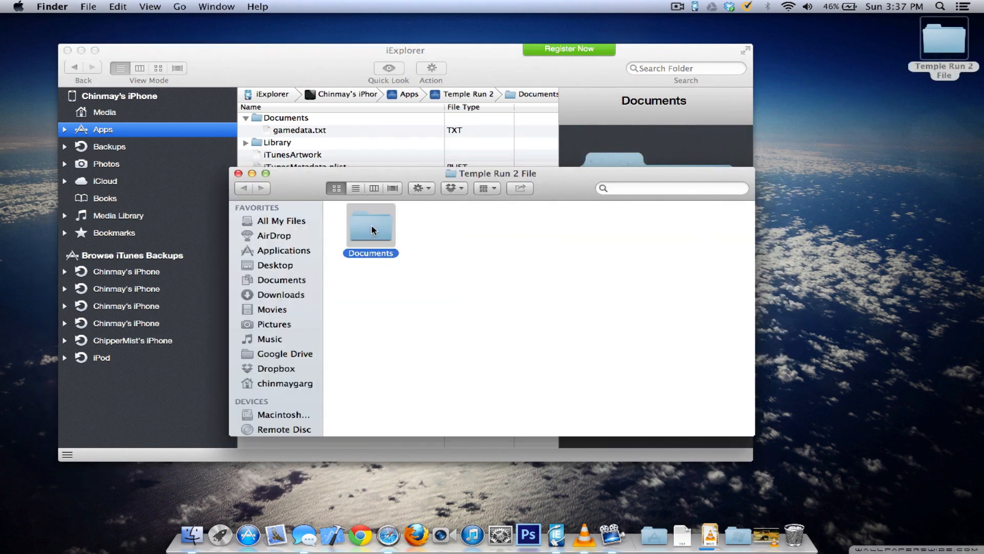
# - Reveal gamedata.txt inside the downloaded Temple Run 2 File's Documents folder in Finder
pyautogui.doubleClick(371, 224)
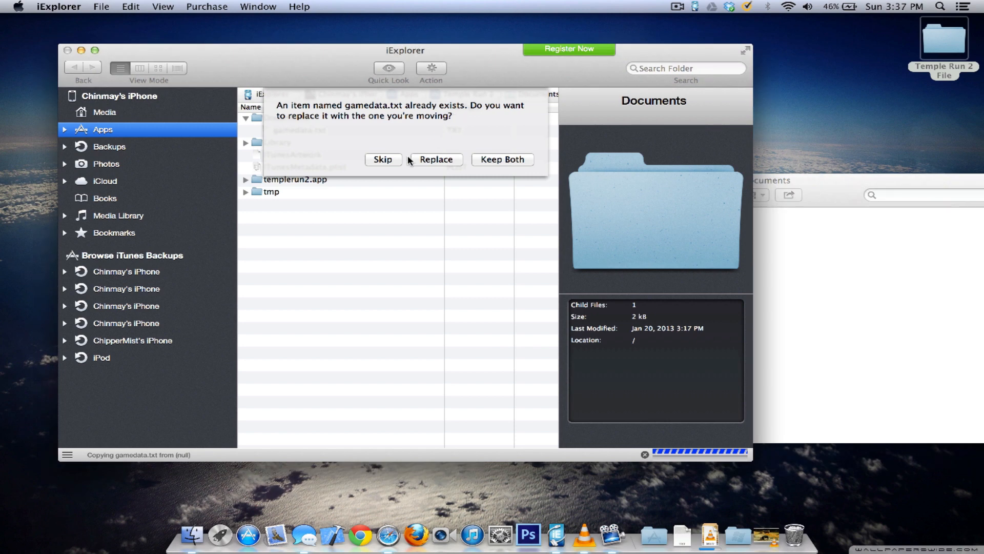
# - Confirm Replace so the downloaded gamedata.txt overwrites the one in Temple Run 2's Documents
pyautogui.click(435, 159)
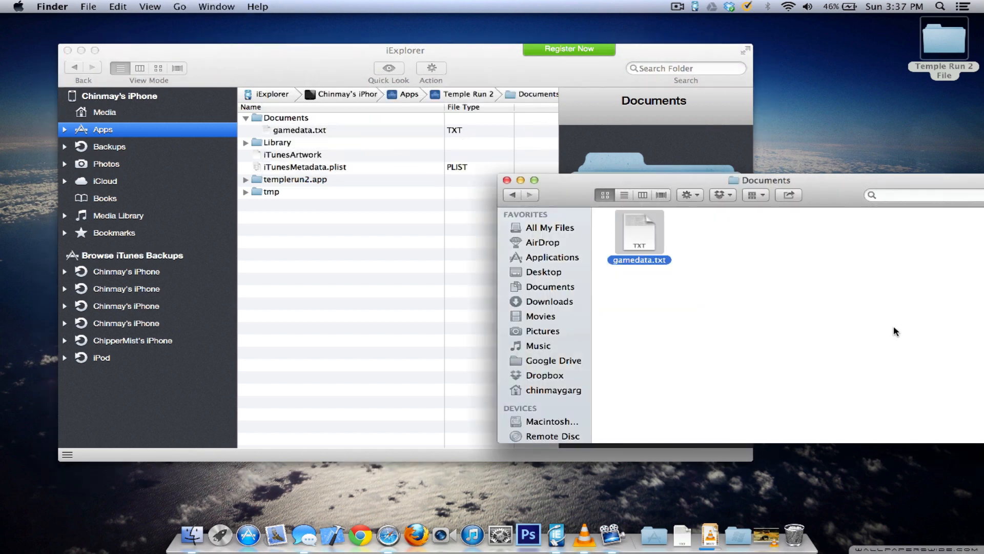